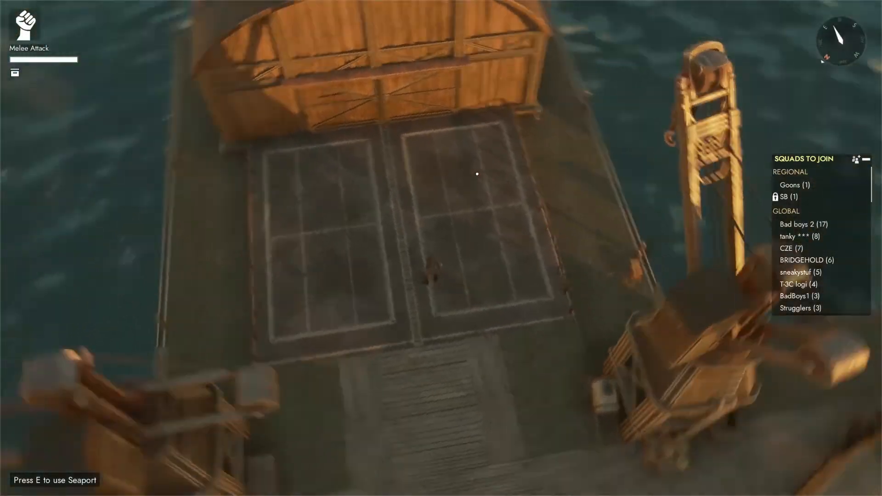
Open the world map showing Silk Farms in the Shackled Chasm region
{"action": "key", "text": "m"}
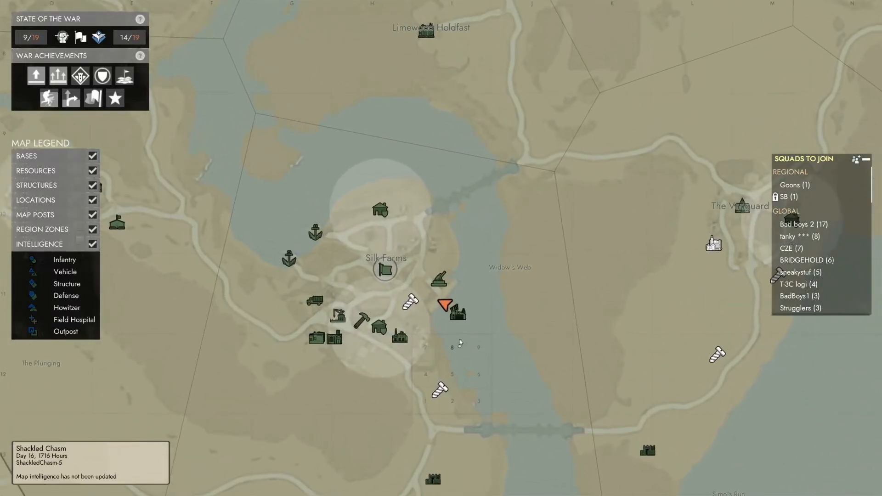
Zoom out on the map, close it and walk to the refinery
{"action": "left_click", "coordinate": [445, 305]}
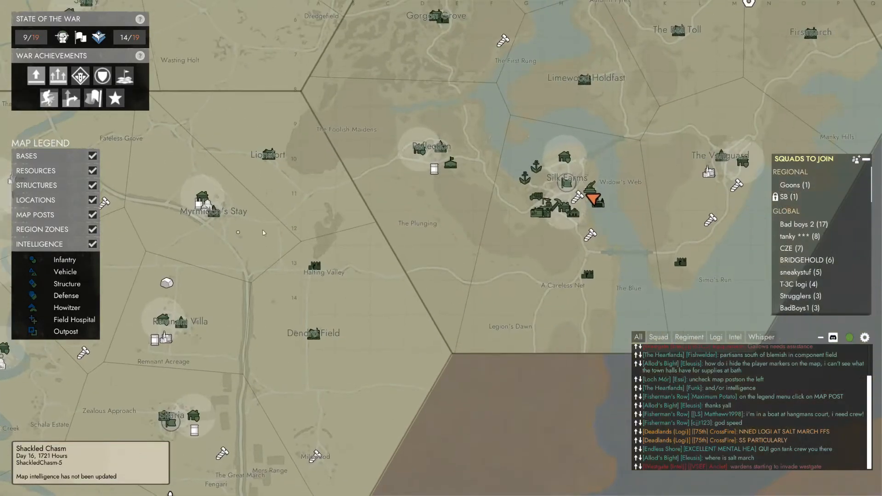
{"action": "scroll", "scroll_direction": "up", "scroll_amount": 3}
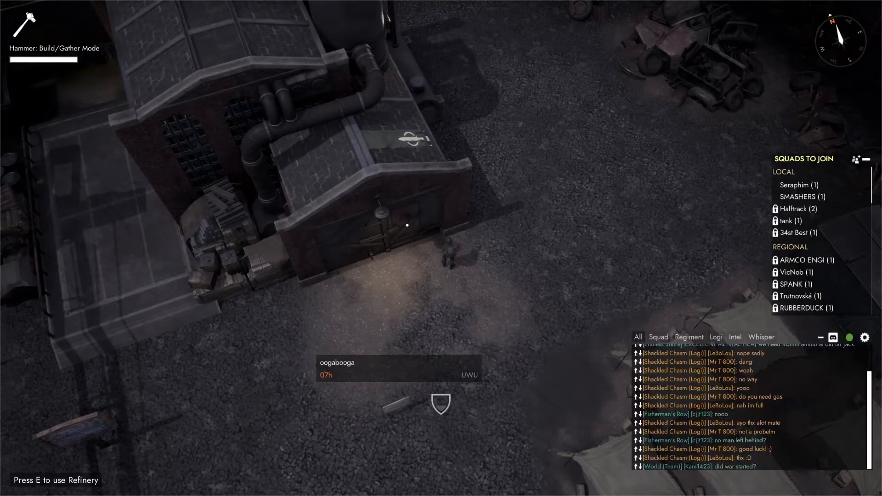
Open the refinery interface to view its inventory and stockpile
{"action": "key", "text": "e"}
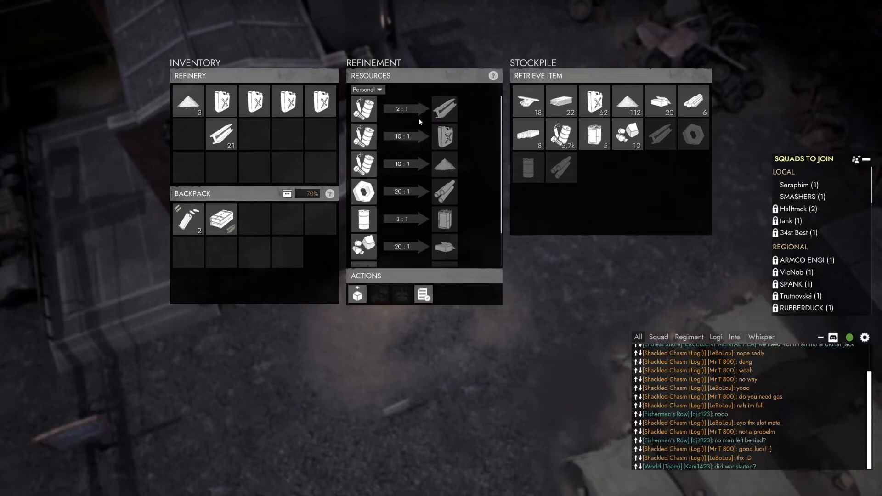
{"action": "mouse_move", "coordinate": [220, 218]}
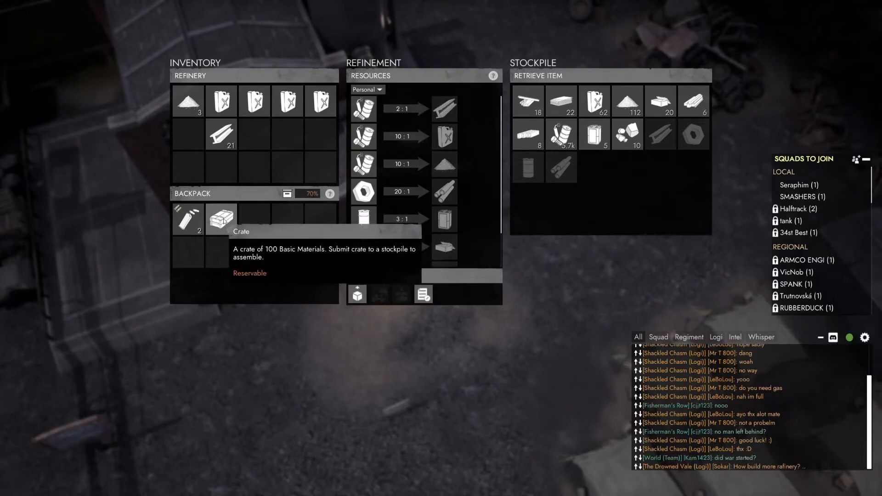
{"action": "mouse_move", "coordinate": [316, 228]}
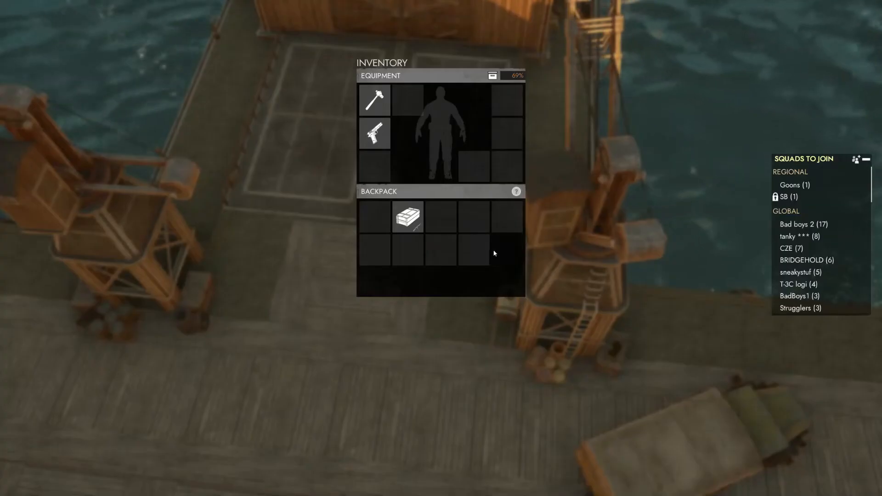
{"action": "mouse_move", "coordinate": [407, 218]}
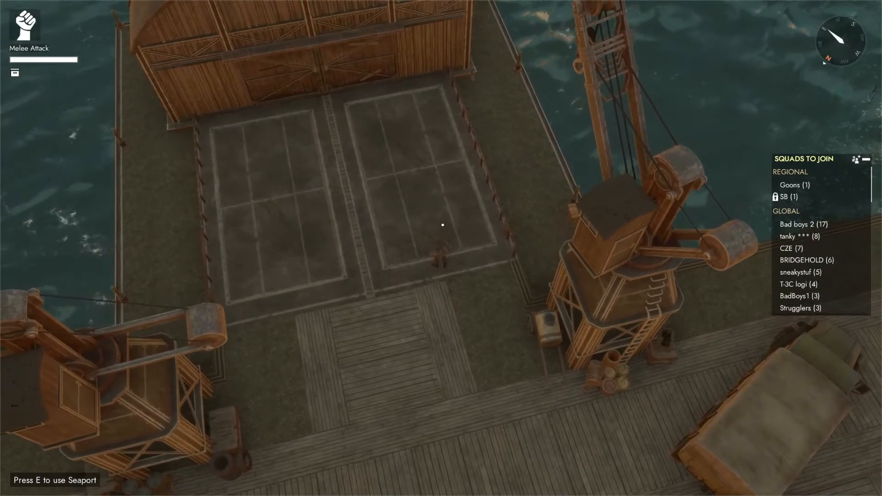
Open the seaport stockpile list and request Access Reserve Stockpile
{"action": "key", "text": "e"}
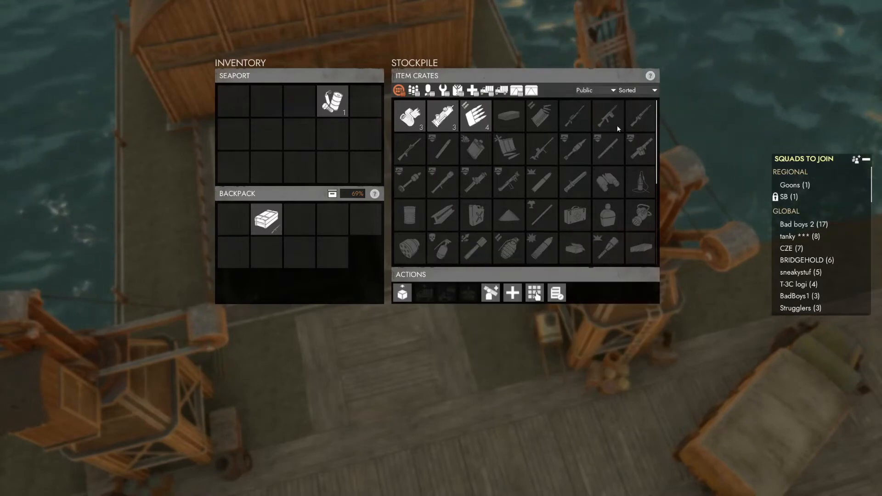
{"action": "left_click", "coordinate": [616, 91]}
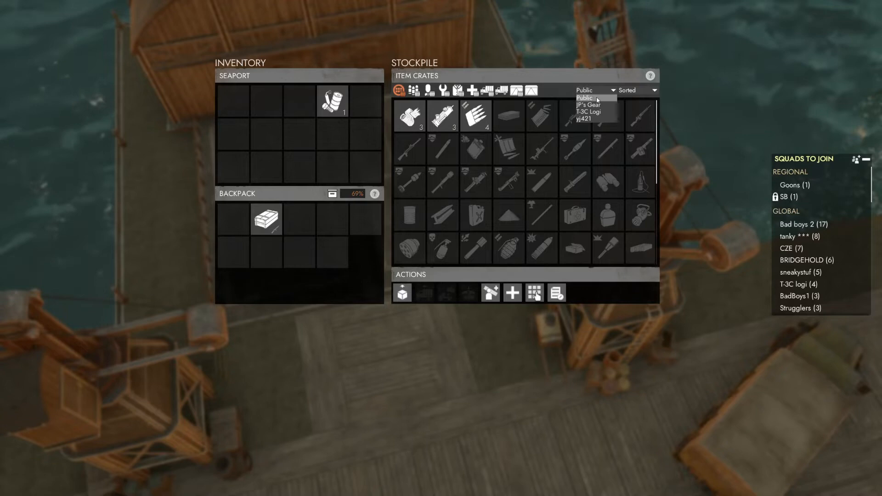
{"action": "mouse_move", "coordinate": [587, 120]}
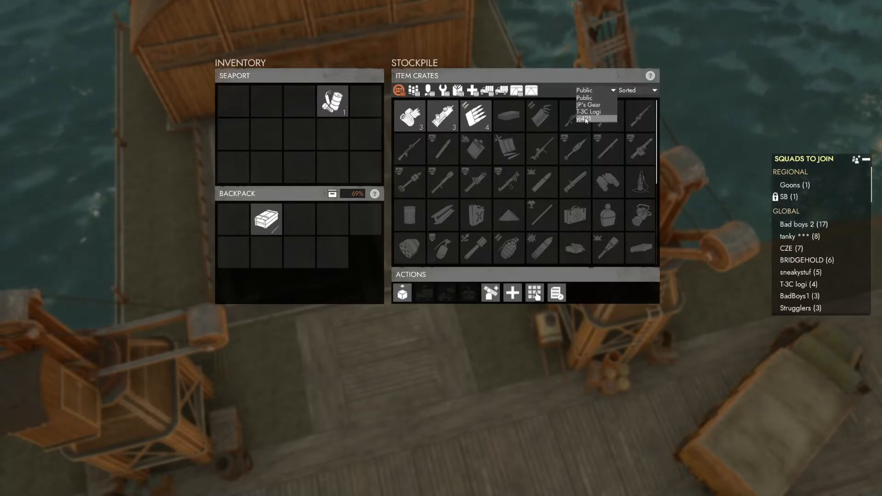
{"action": "mouse_move", "coordinate": [533, 293]}
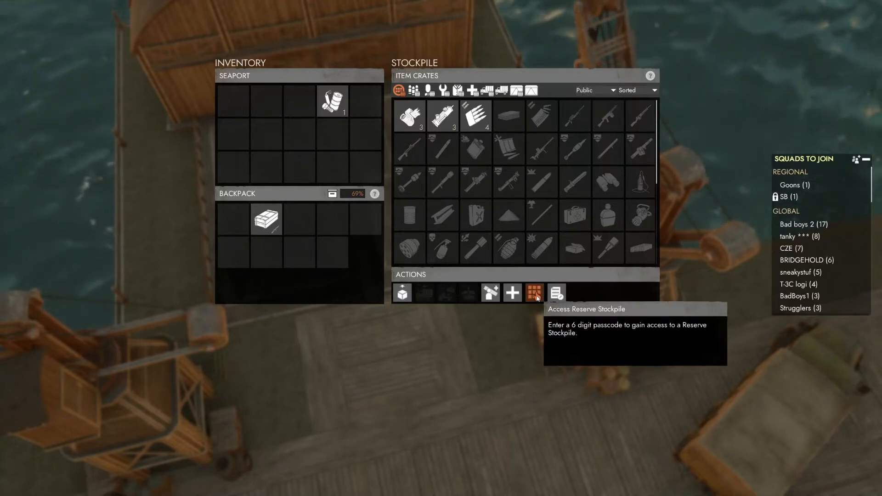
{"action": "left_click", "coordinate": [534, 292]}
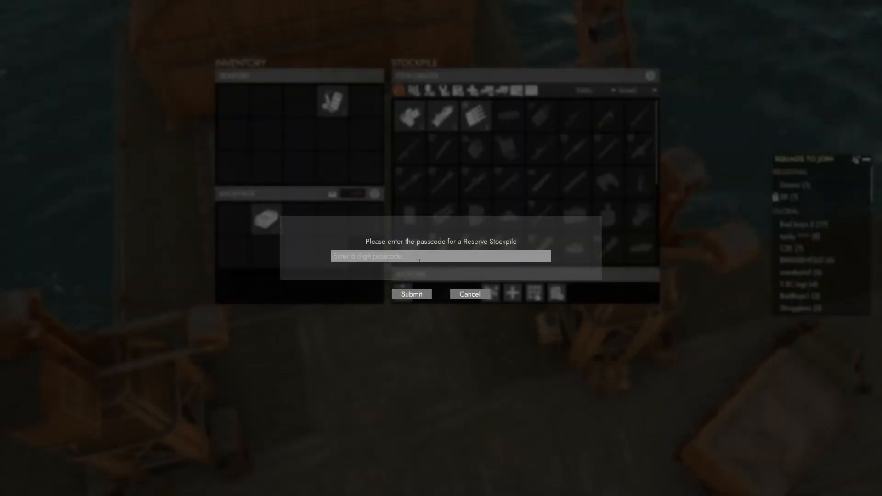
{"action": "type", "text": "111"}
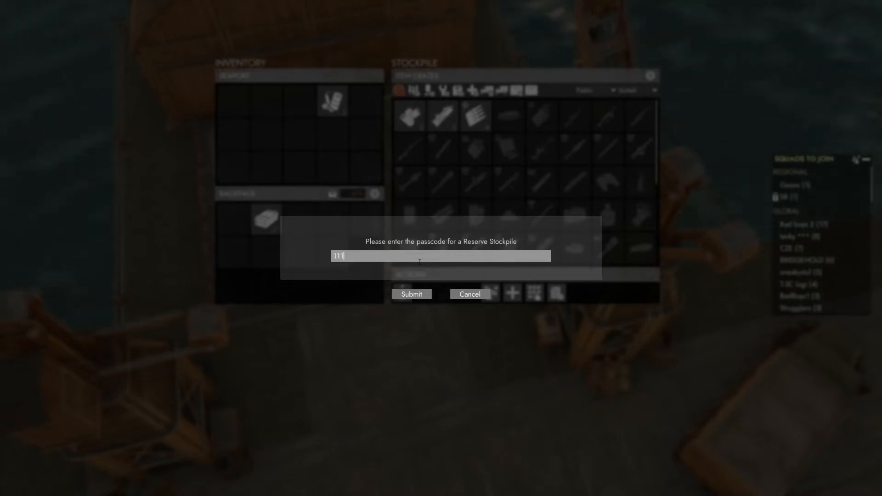
{"action": "type", "text": "111"}
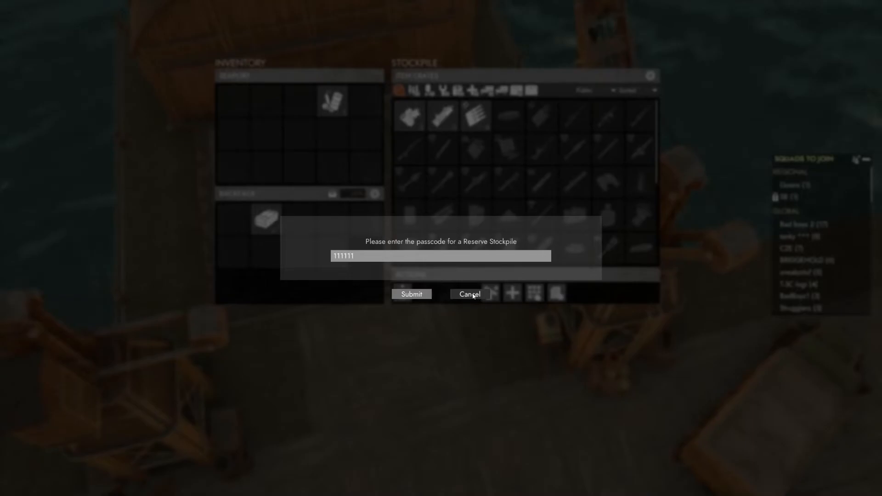
{"action": "left_click", "coordinate": [410, 294]}
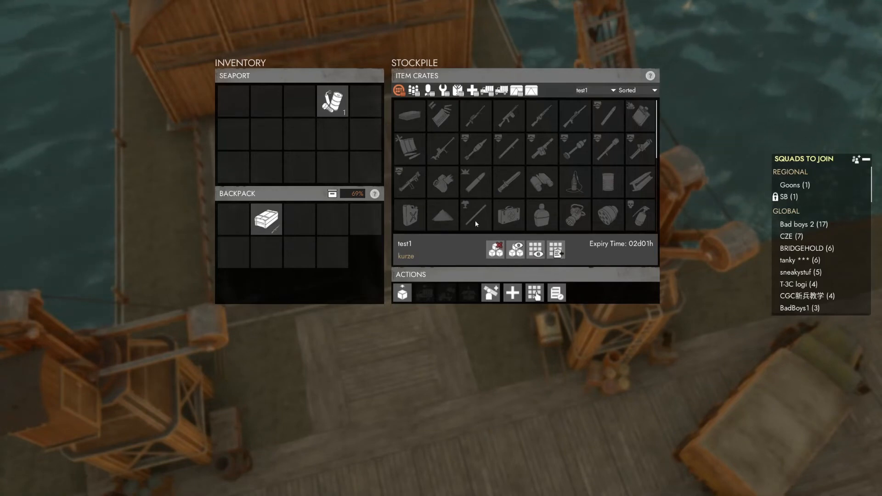
{"action": "mouse_move", "coordinate": [408, 245]}
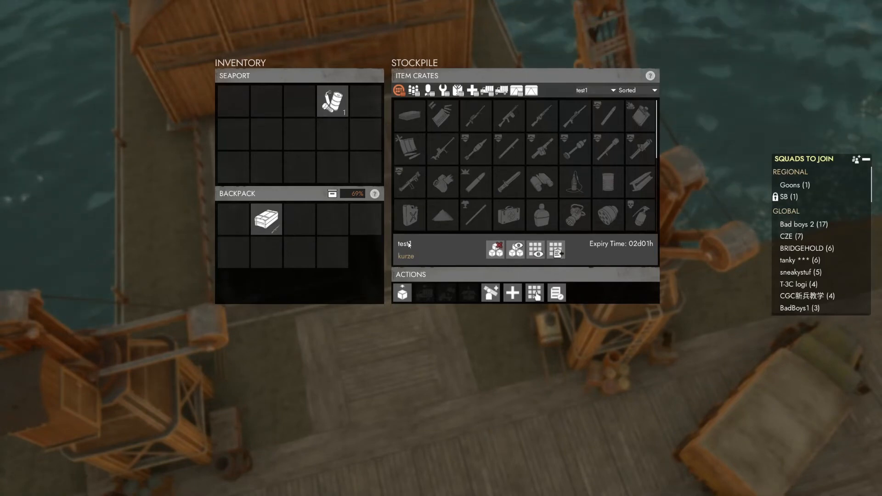
{"action": "mouse_move", "coordinate": [443, 216]}
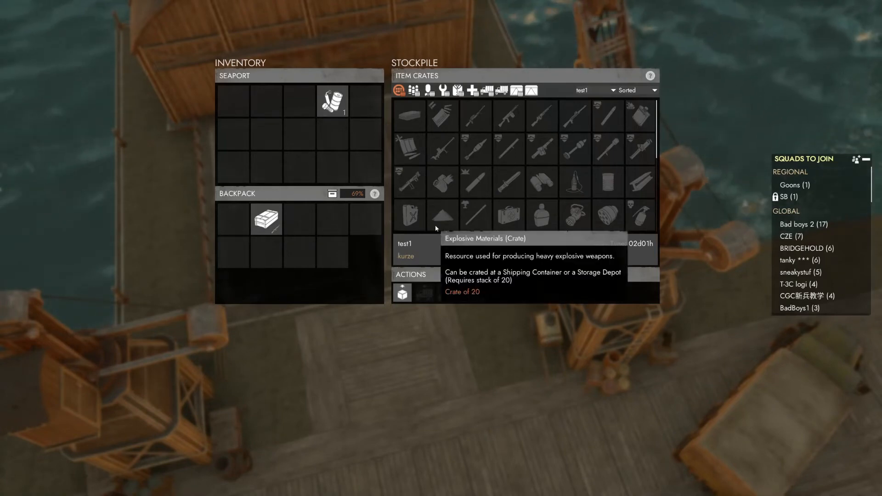
{"action": "left_click", "coordinate": [616, 90]}
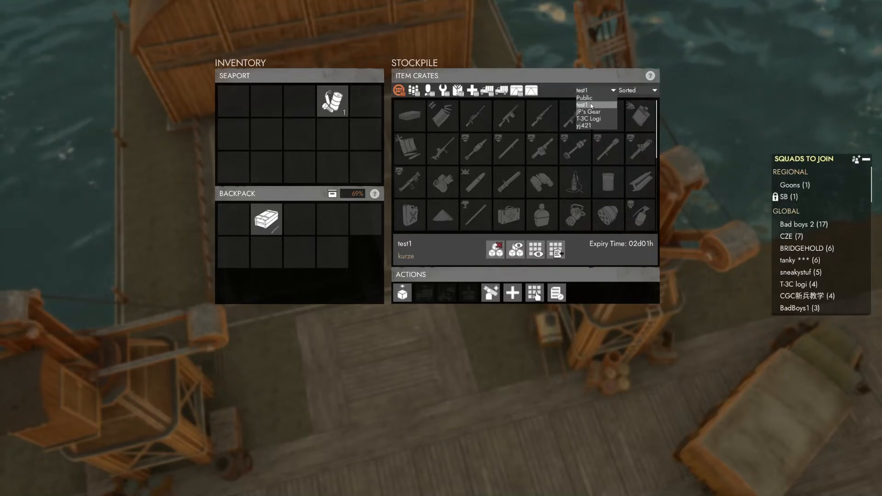
{"action": "mouse_move", "coordinate": [555, 249]}
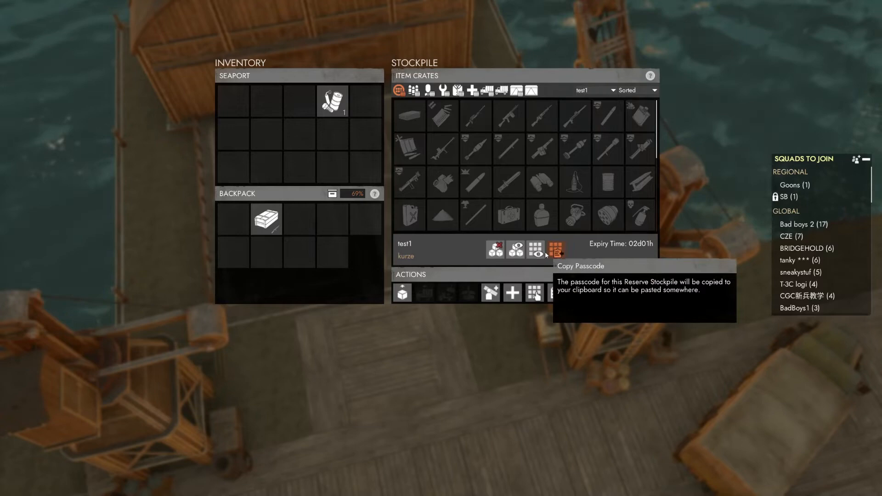
{"action": "mouse_move", "coordinate": [556, 248]}
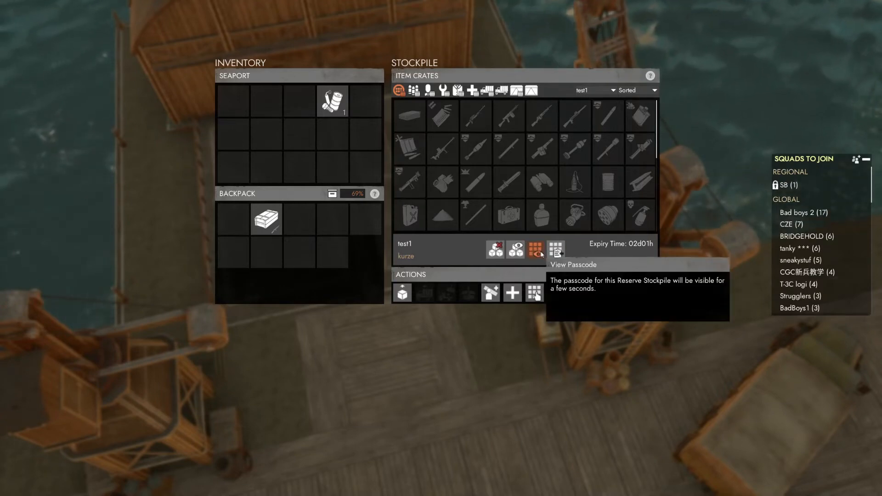
{"action": "mouse_move", "coordinate": [494, 249]}
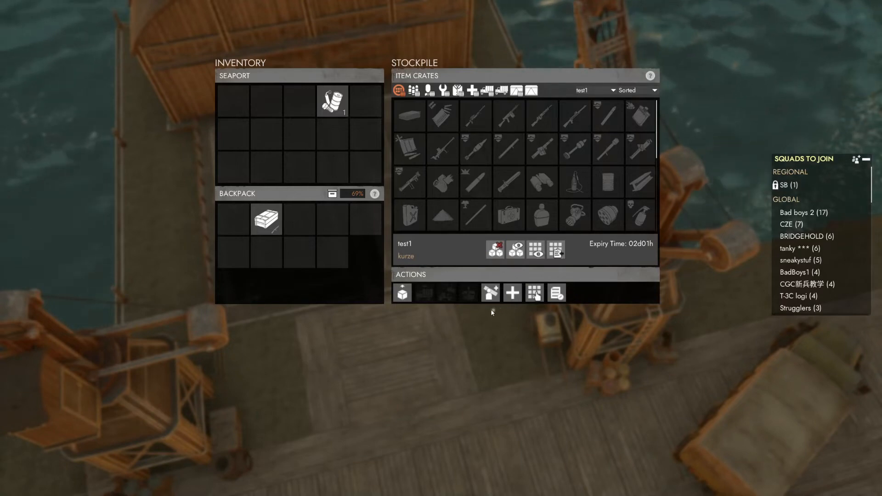
{"action": "mouse_move", "coordinate": [266, 218]}
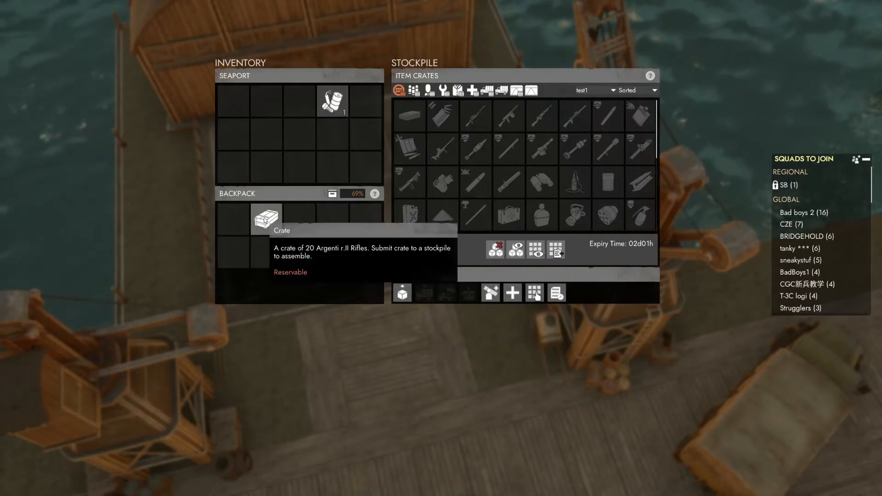
Submit the Argenti r.II Rifle crate to the test1 seaport stockpile
{"action": "right_click", "coordinate": [265, 218]}
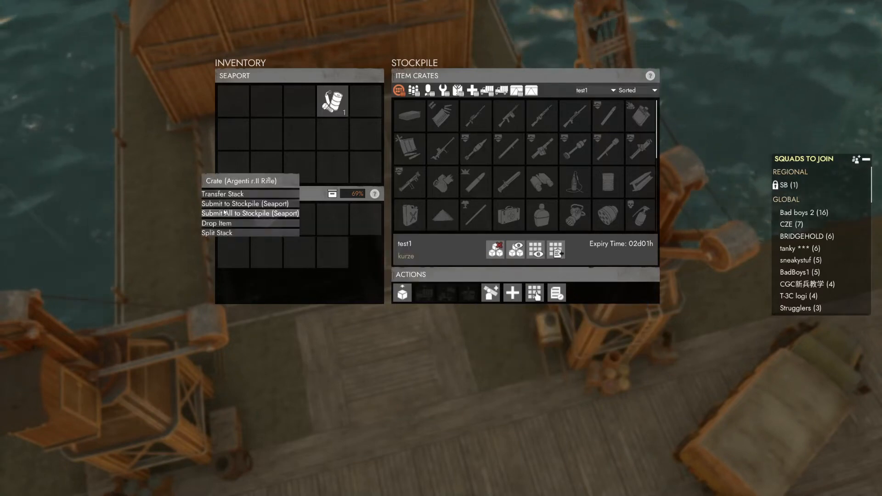
{"action": "mouse_move", "coordinate": [244, 203]}
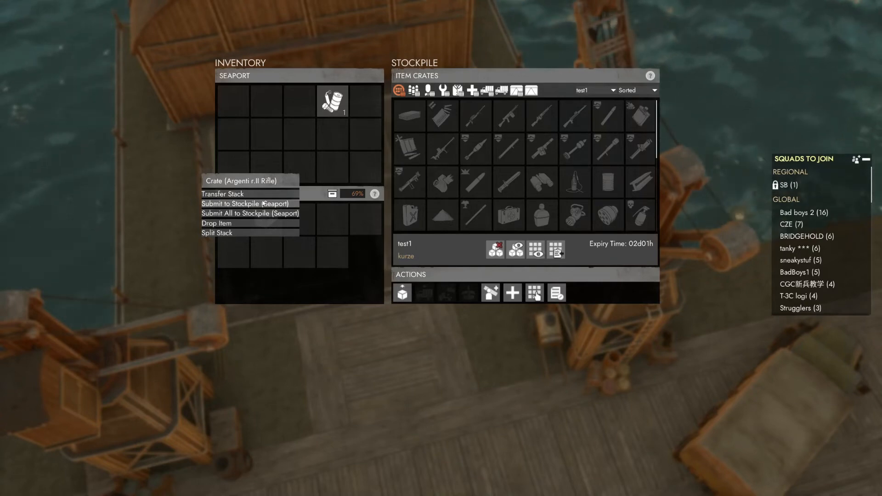
{"action": "left_click", "coordinate": [593, 90]}
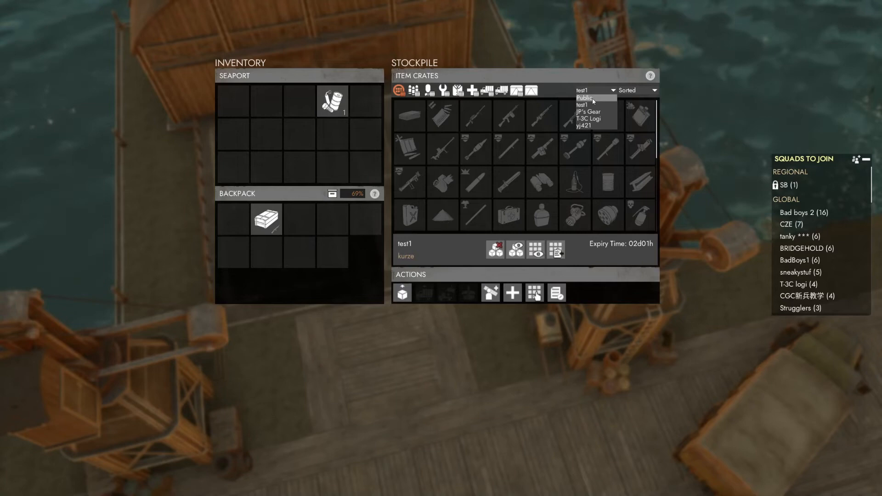
{"action": "right_click", "coordinate": [265, 218]}
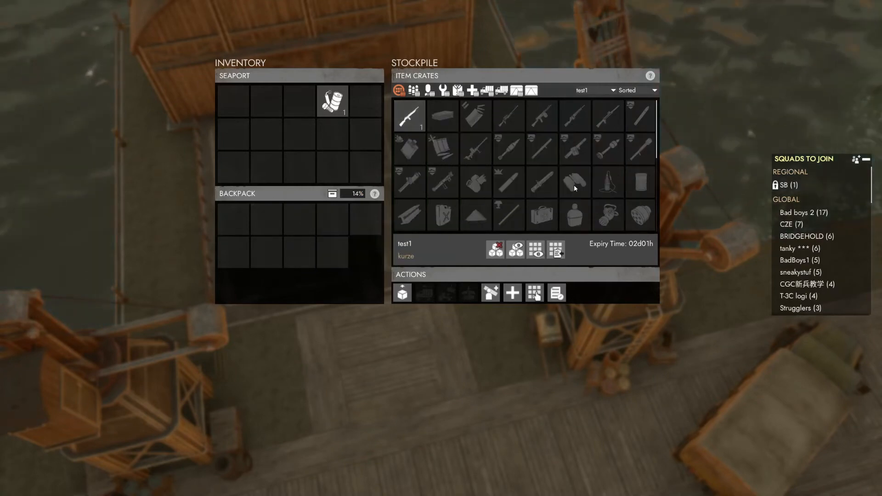
{"action": "scroll", "scroll_direction": "down", "scroll_amount": 3}
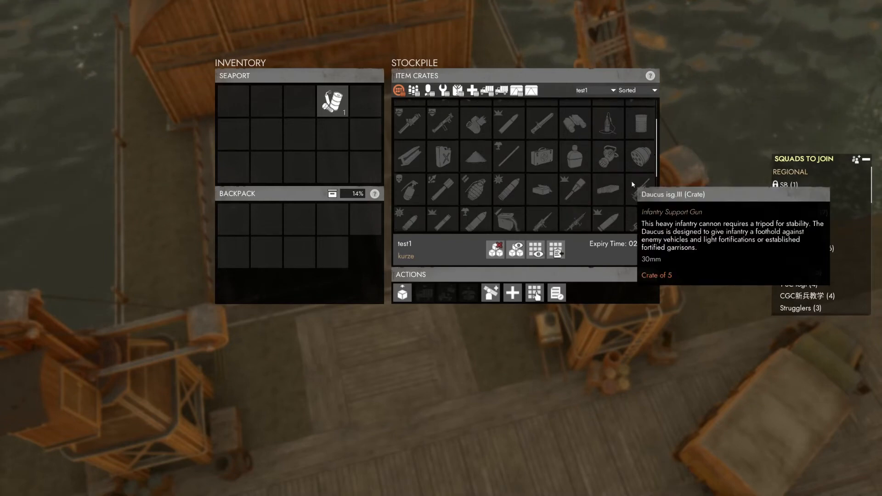
{"action": "scroll", "scroll_direction": "down", "scroll_amount": 3}
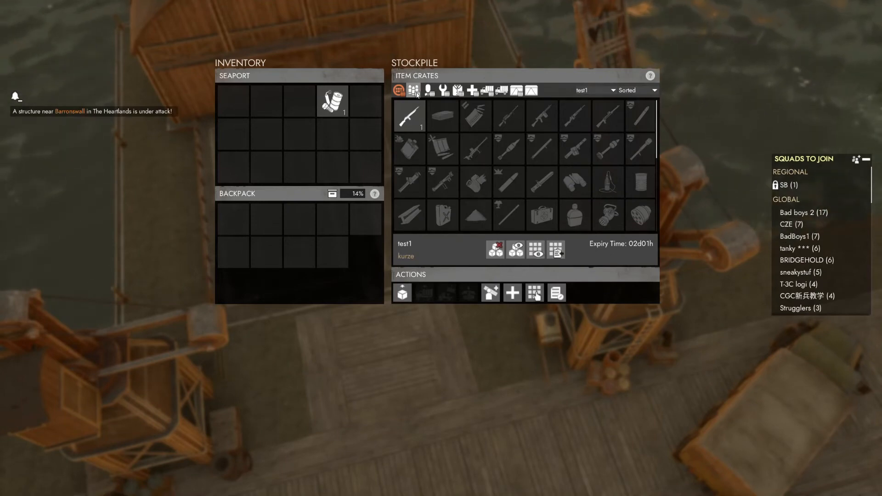
{"action": "mouse_move", "coordinate": [444, 215]}
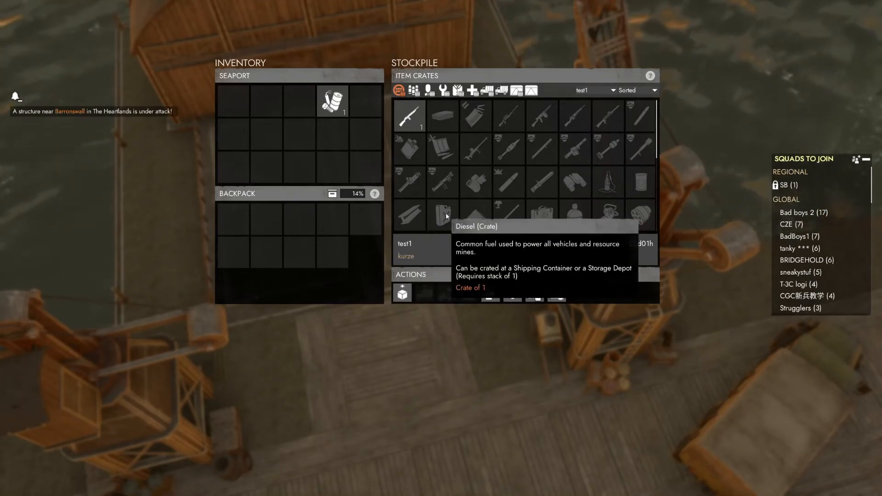
{"action": "mouse_move", "coordinate": [492, 215]}
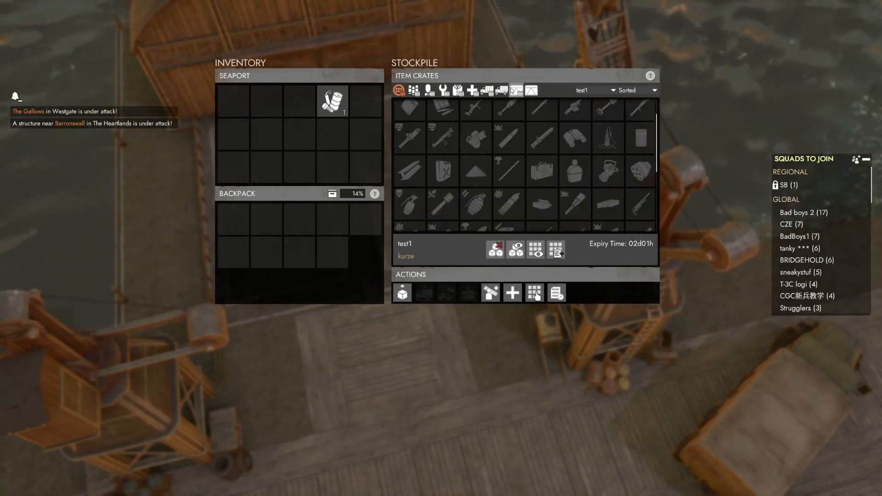
Browse the test1 stockpile's stored vehicles, then its vehicle crates
{"action": "left_click", "coordinate": [499, 90]}
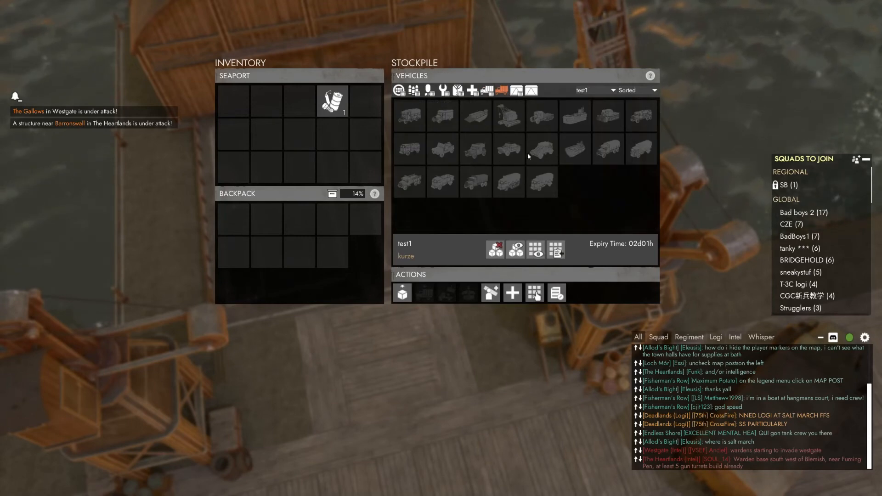
{"action": "mouse_move", "coordinate": [639, 116]}
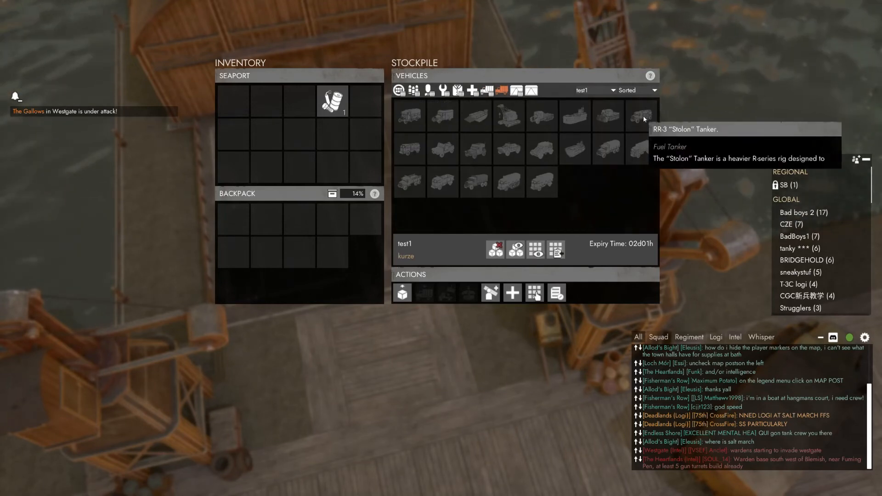
{"action": "mouse_move", "coordinate": [507, 153]}
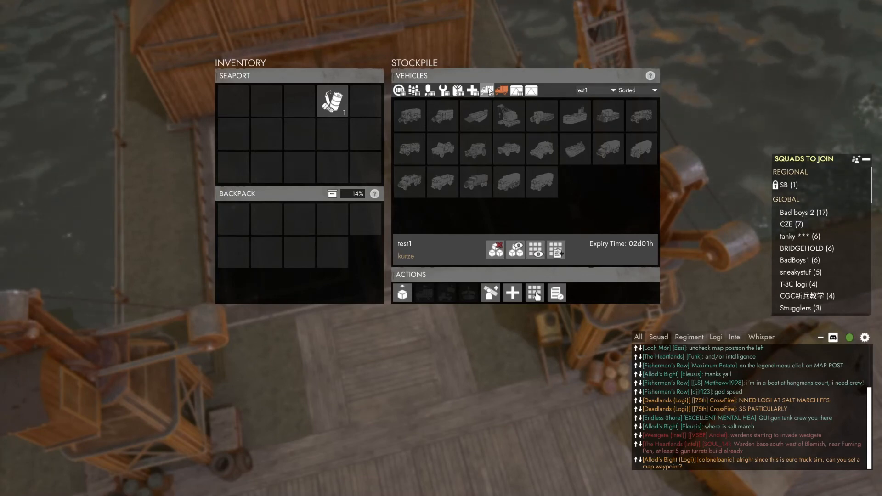
{"action": "left_click", "coordinate": [488, 90]}
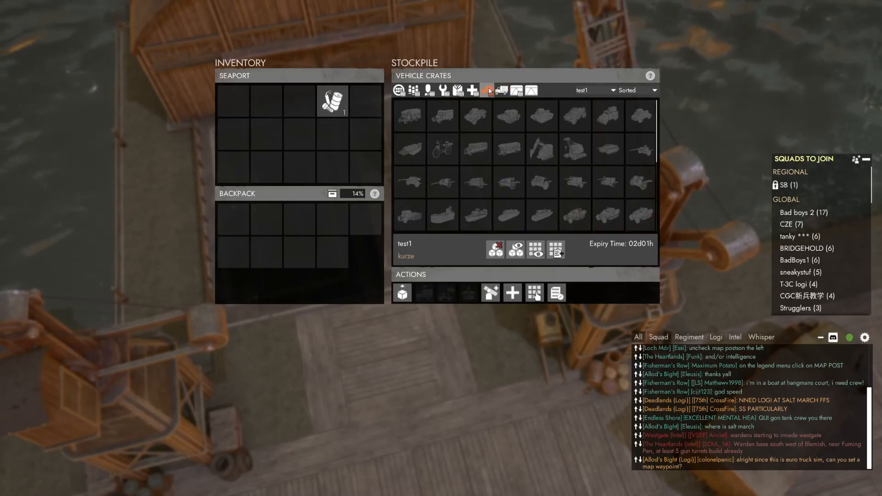
{"action": "mouse_move", "coordinate": [477, 116]}
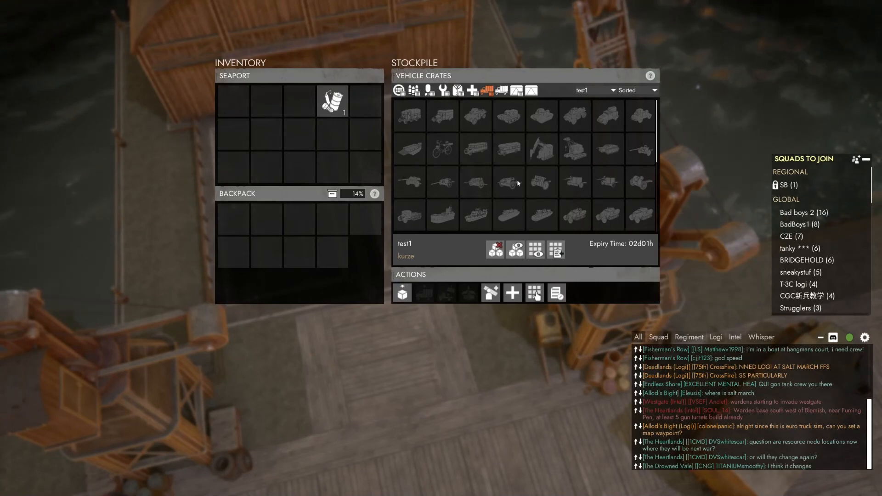
Switch the test1 stockpile view back to Item Crates
{"action": "left_click", "coordinate": [398, 90]}
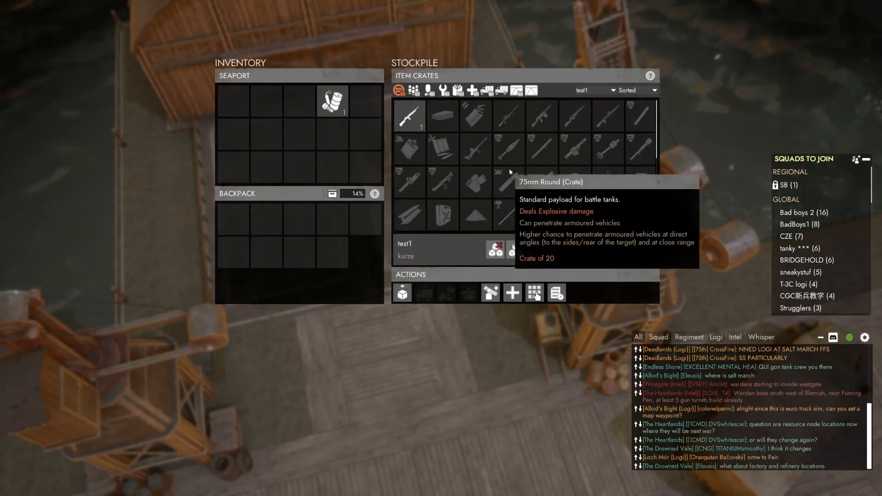
{"action": "mouse_move", "coordinate": [541, 182]}
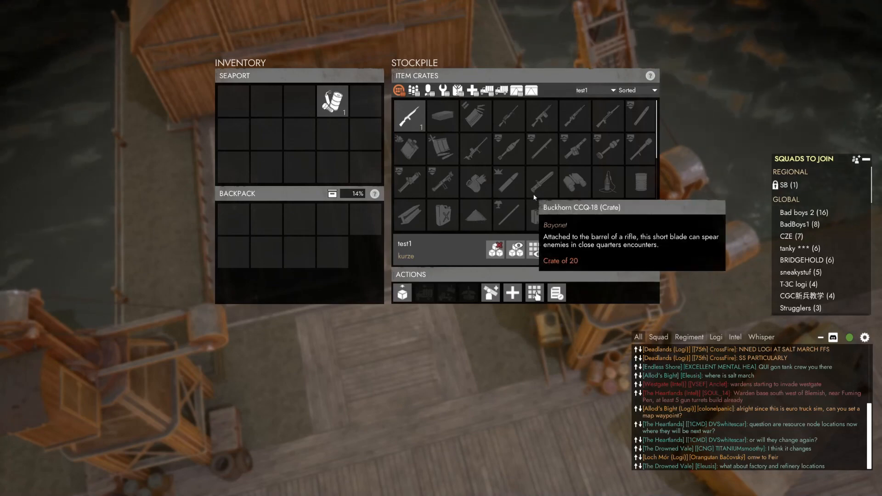